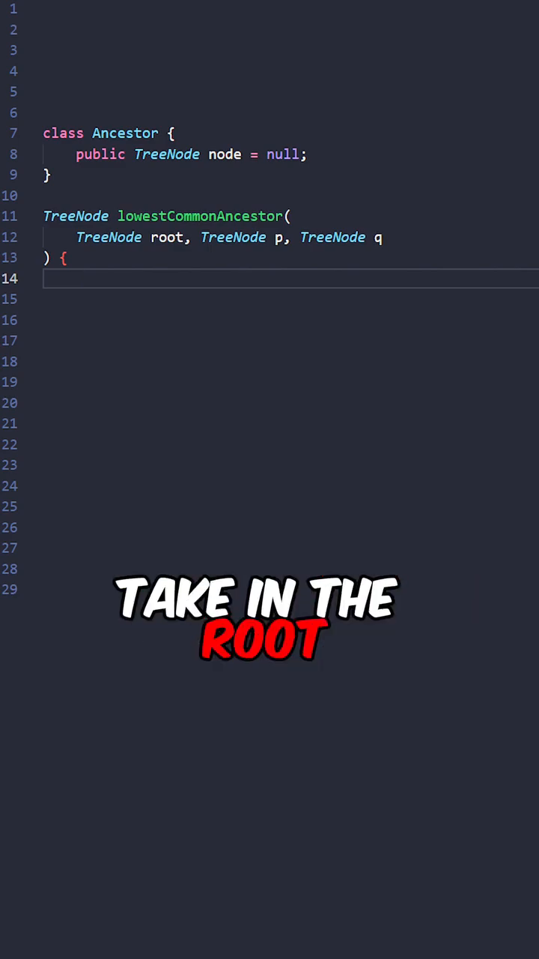
pyautogui.write('Ancestor ancestor = new Ancestor();')
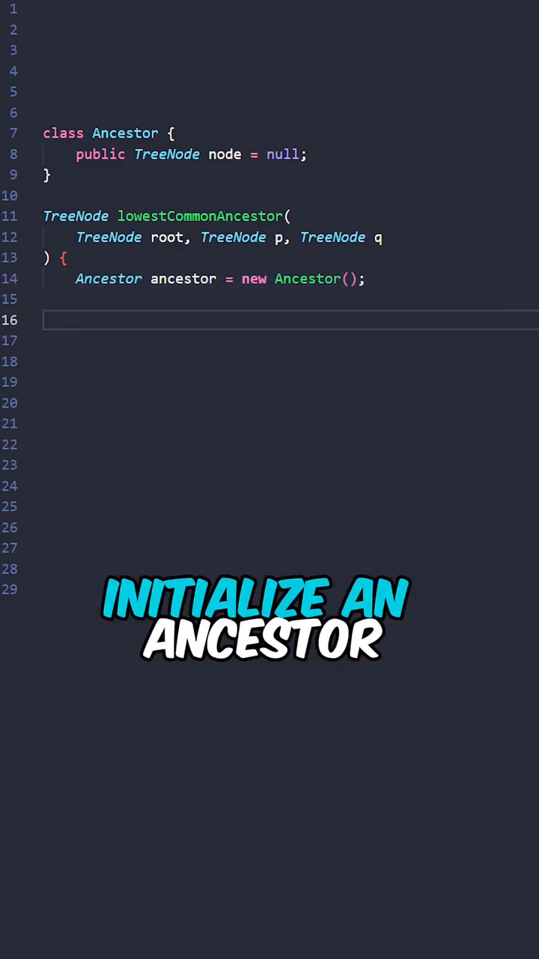
pyautogui.write('lowestCommonAncestor(root, ancestor, p, q);')
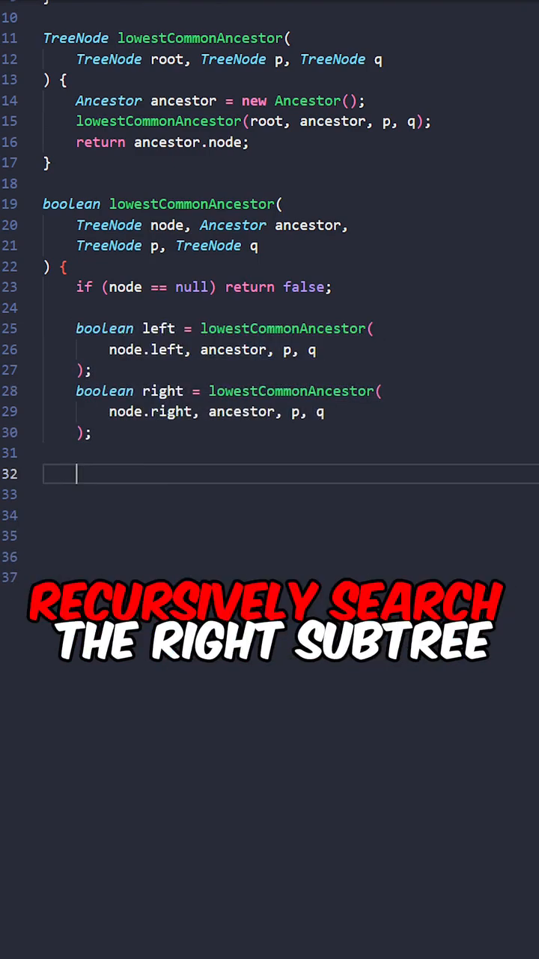
pyautogui.write('boolean cur = node == p || node == q;')
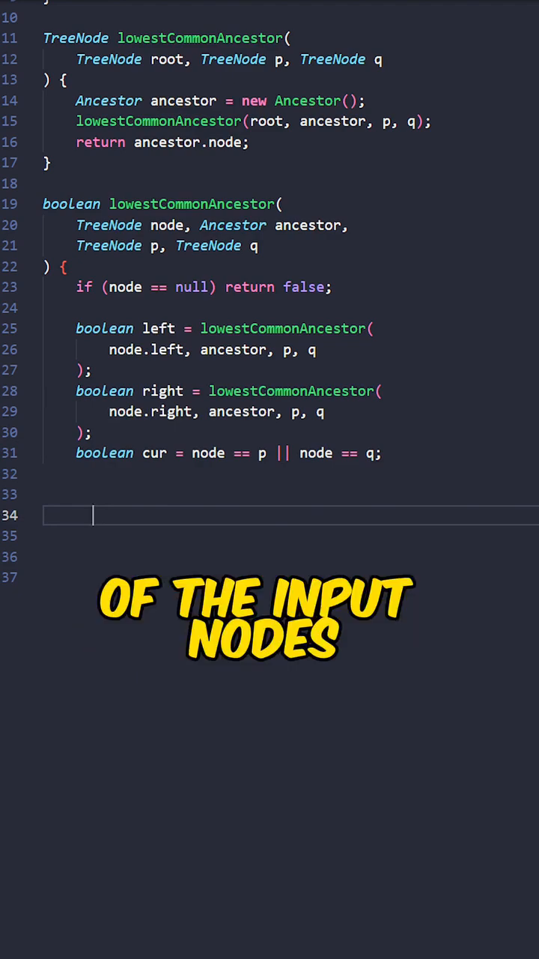
pyautogui.write('if ((left && right) || (cur && (left || right))) {')
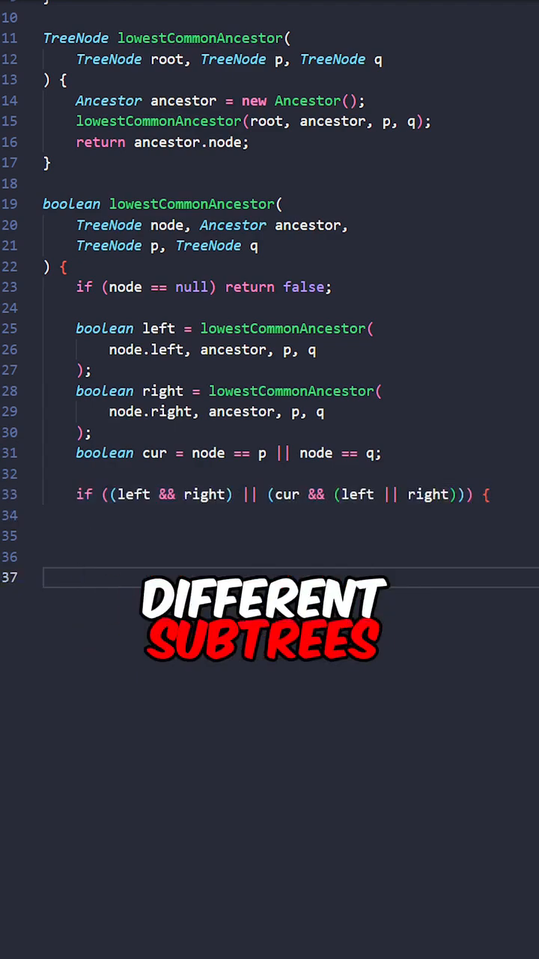